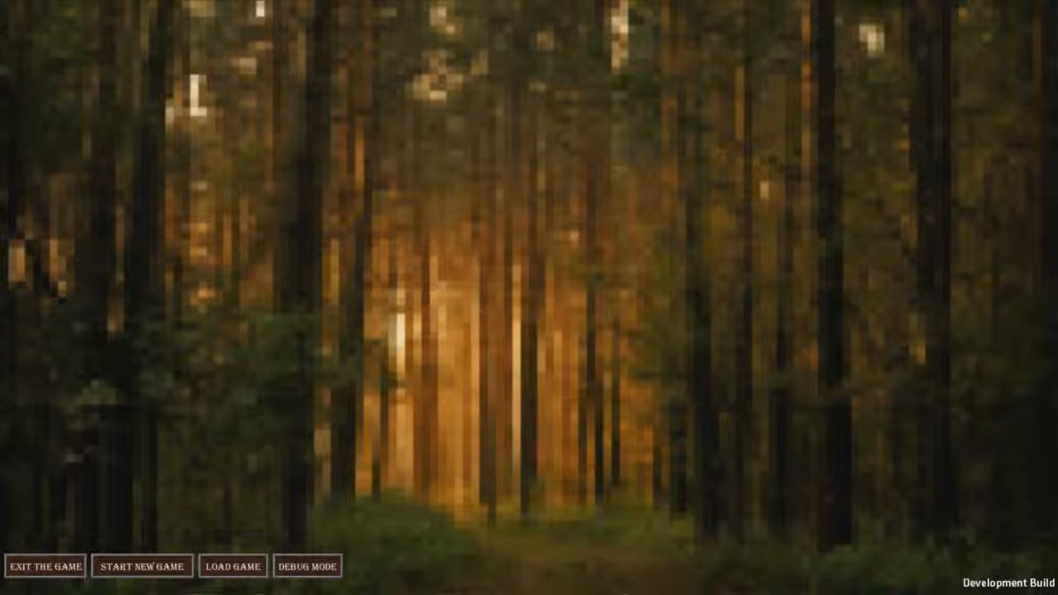
Step: Start a new game from the forest title screen
click(147, 565)
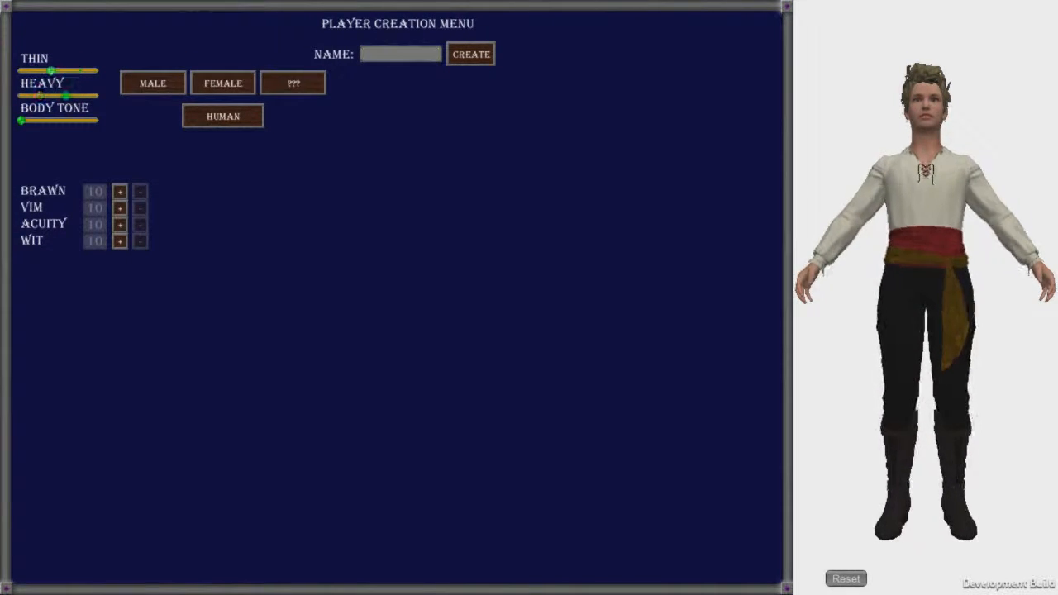
Step: Raise the Body Tone slider, then settle it near the middle of its range
drag(36, 94, 86, 95)
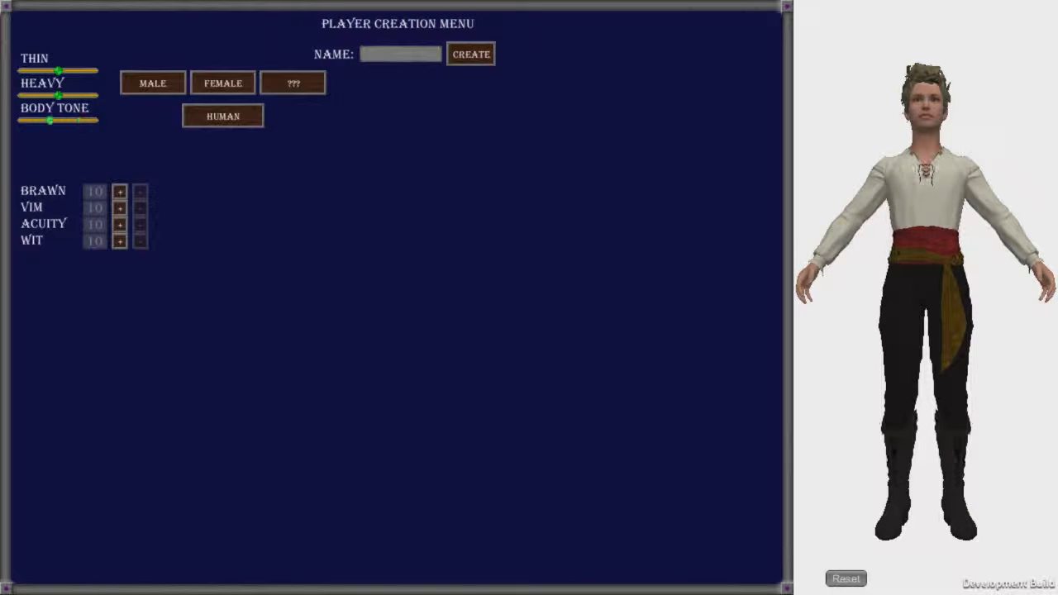
drag(50, 121, 91, 121)
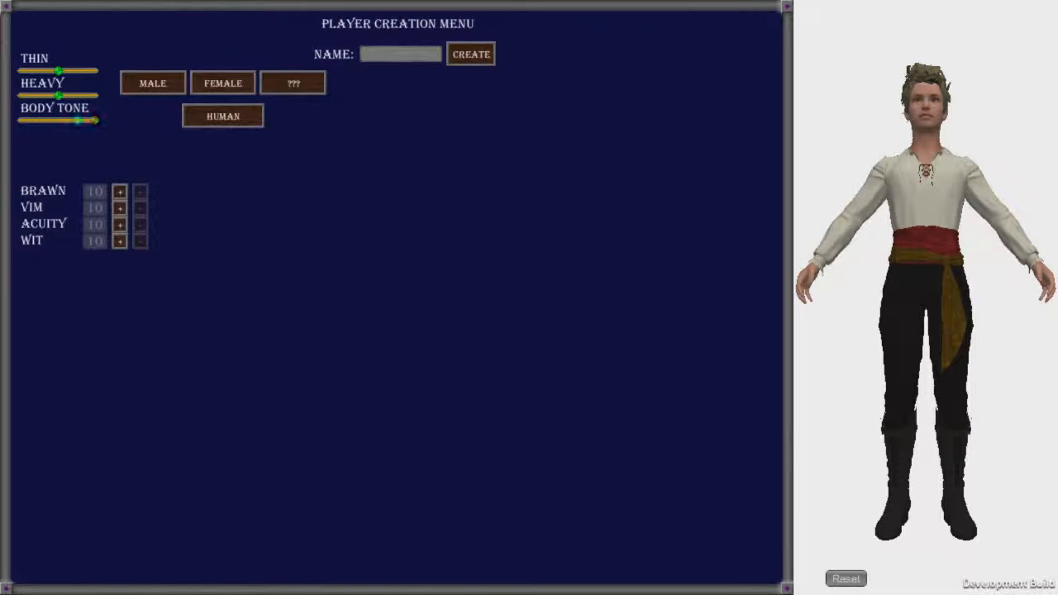
drag(79, 120, 92, 120)
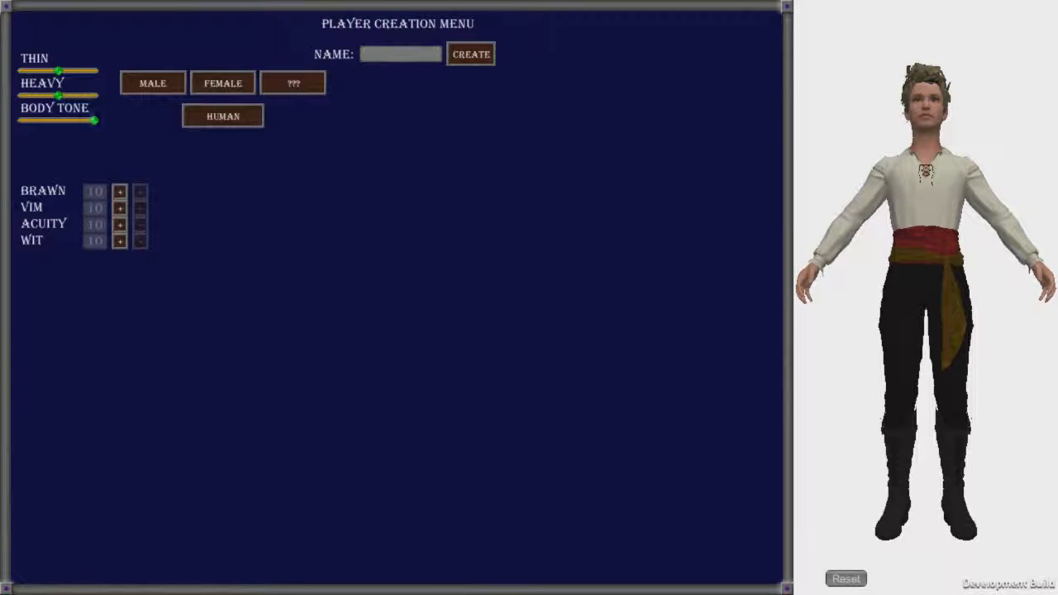
drag(93, 121, 73, 121)
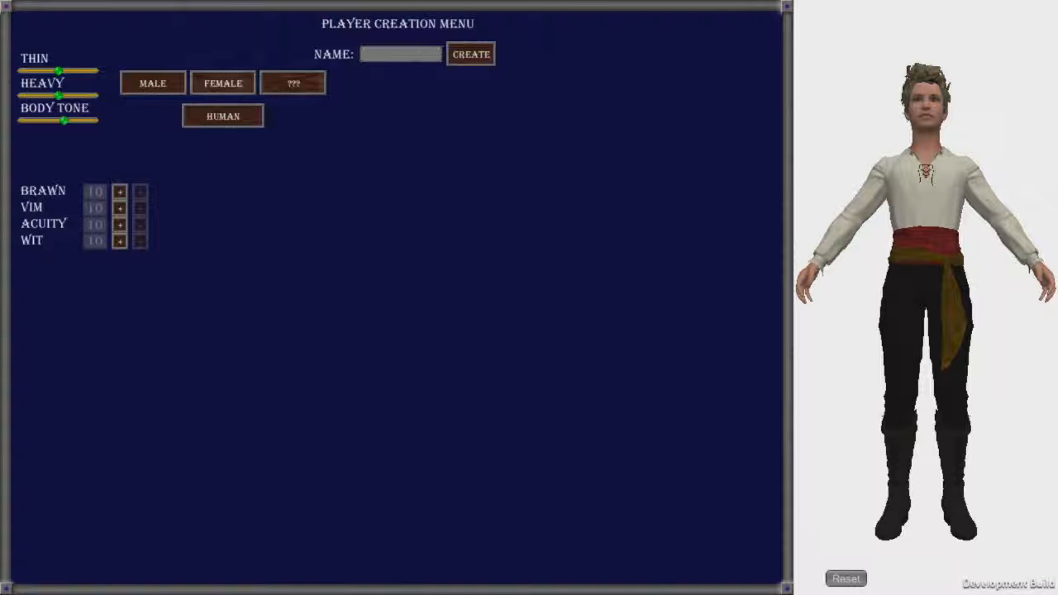
Step: Expand the race list showing human, reptilian, feline, lupine and bovine
click(221, 83)
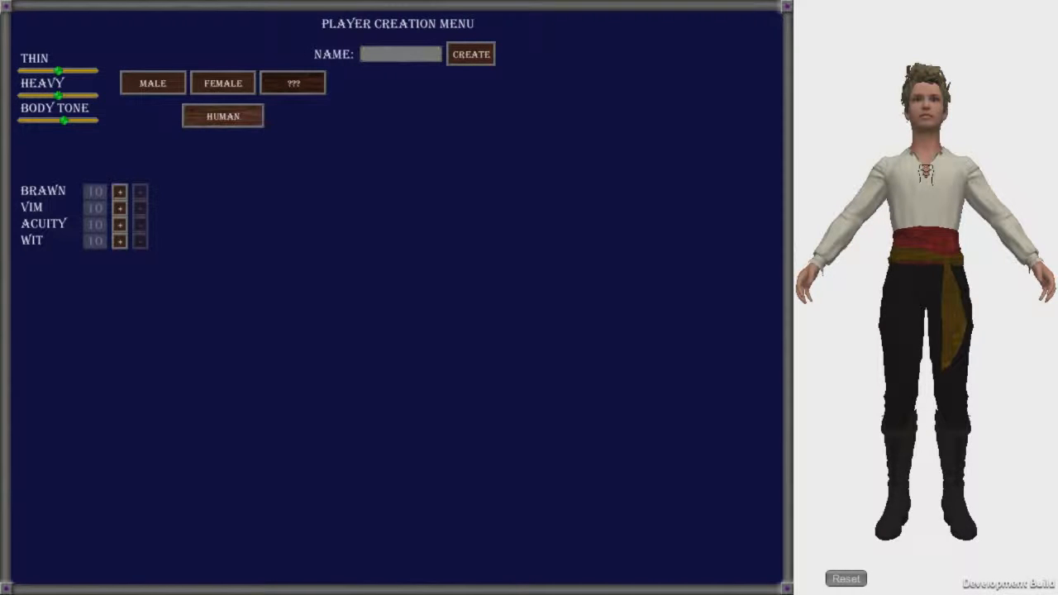
click(221, 116)
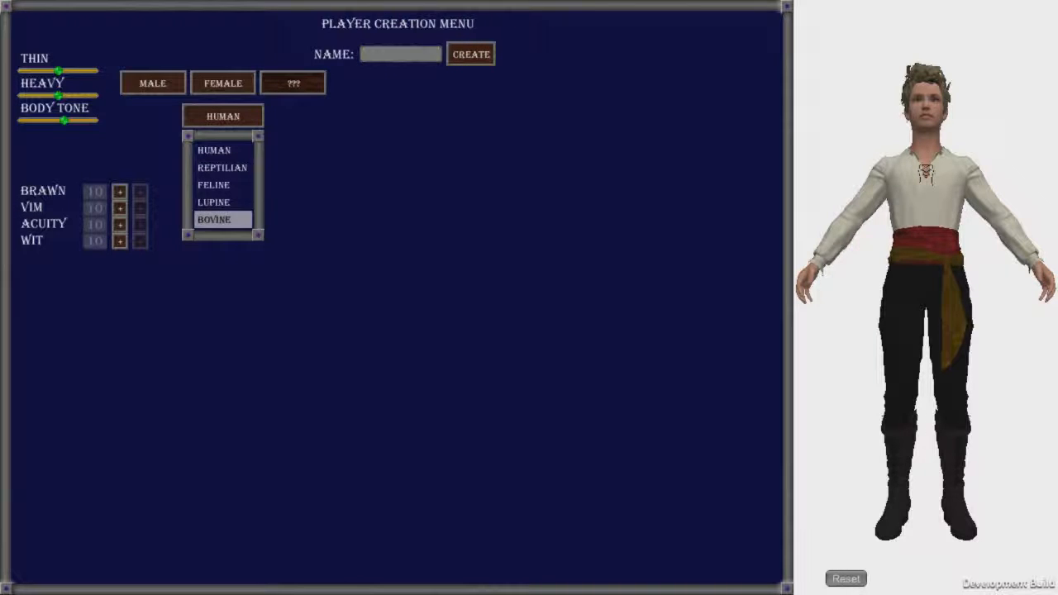
mouse_move(221, 167)
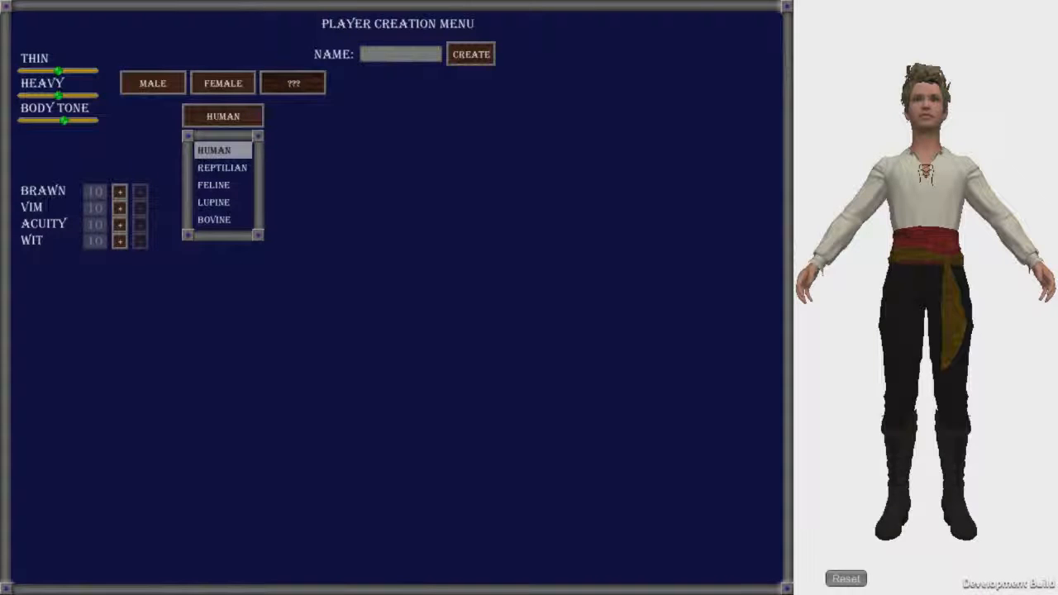
Step: Try Reptilian, Feline, Lupine and Bovine on the character, returning to Feline
click(222, 167)
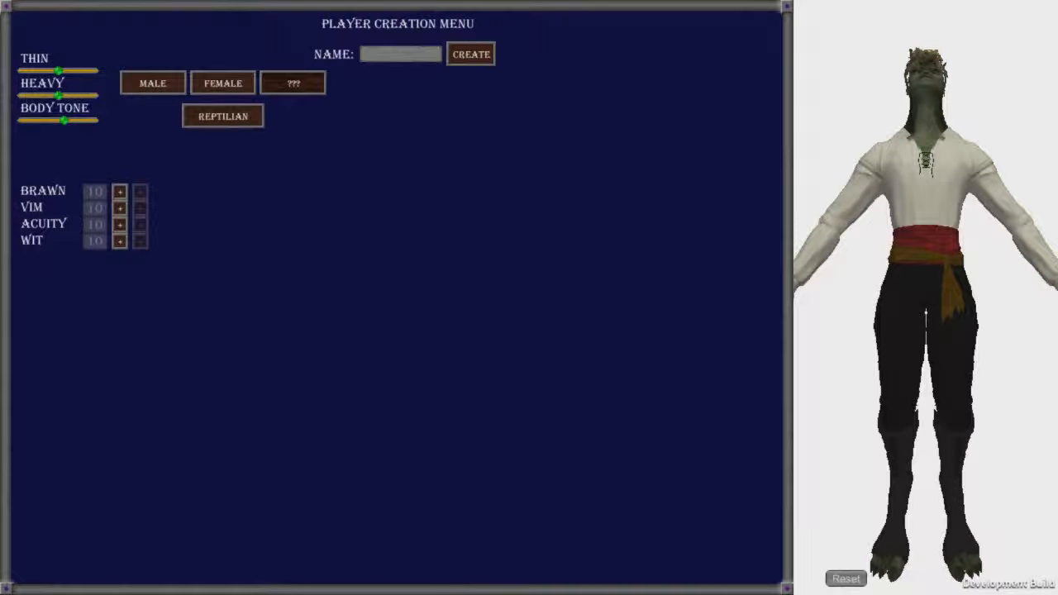
click(222, 116)
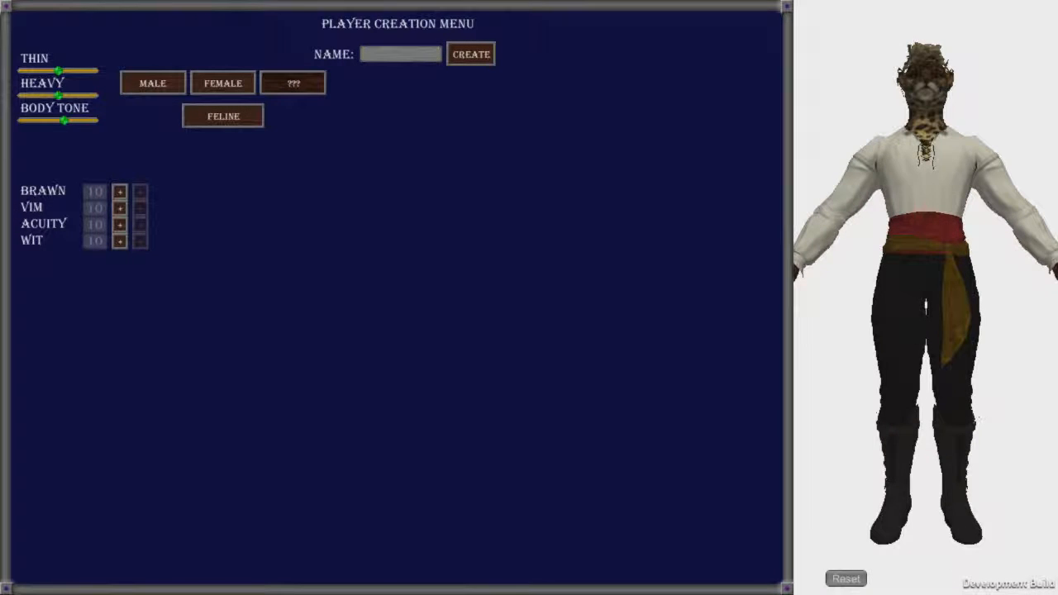
click(221, 116)
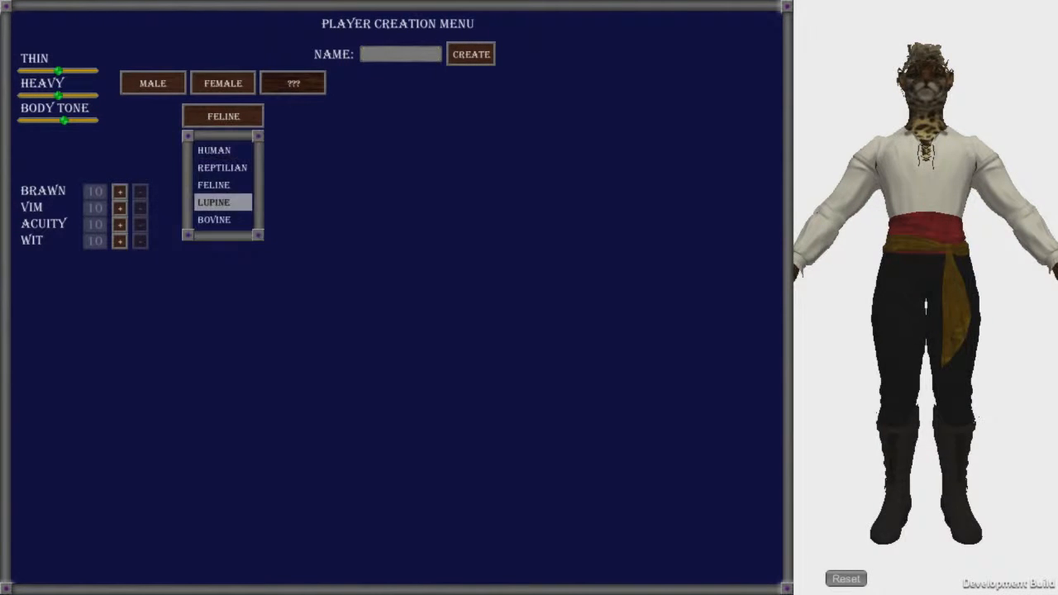
click(213, 201)
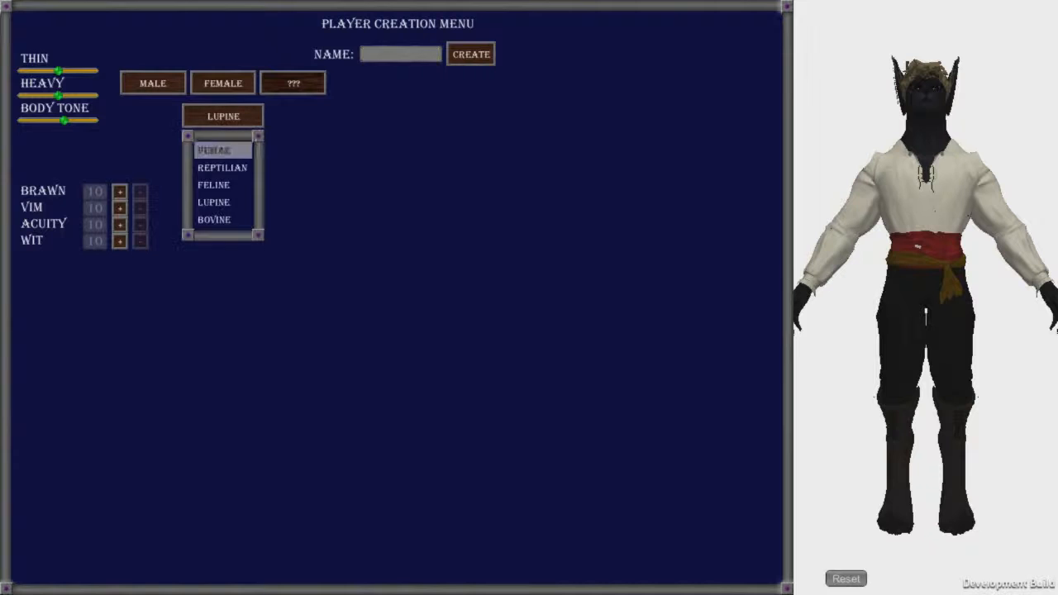
click(215, 218)
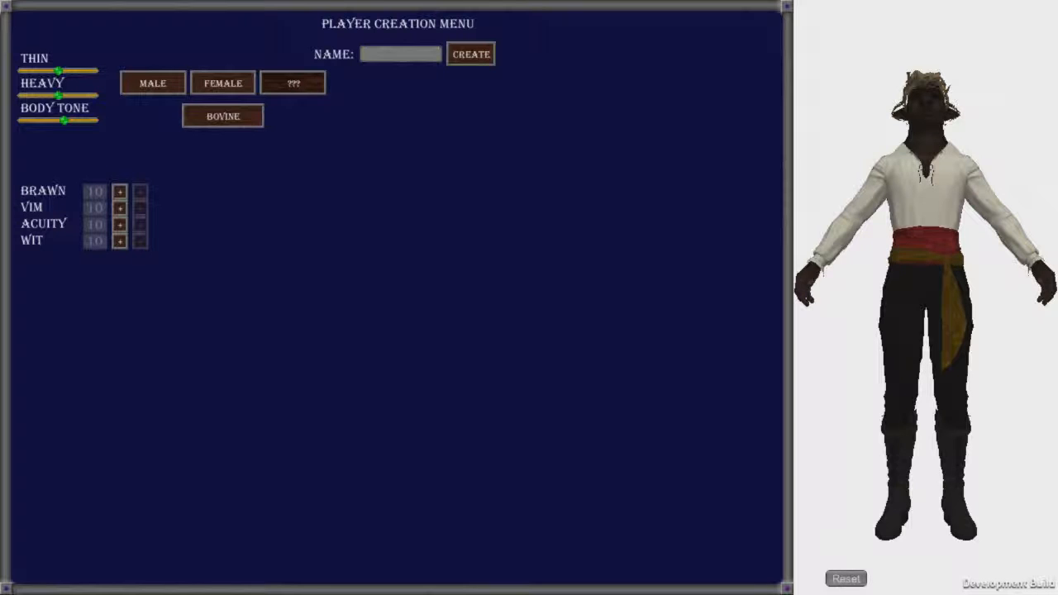
click(221, 116)
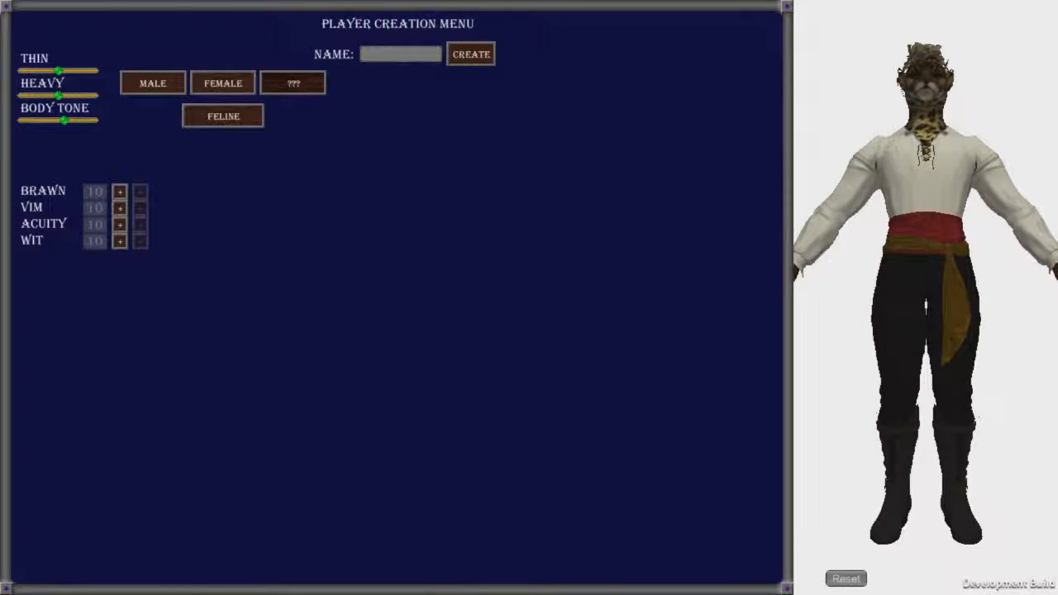
Step: Cycle the race again through Lupine, Reptilian, Bovine and Feline, ending on Reptilian
click(222, 116)
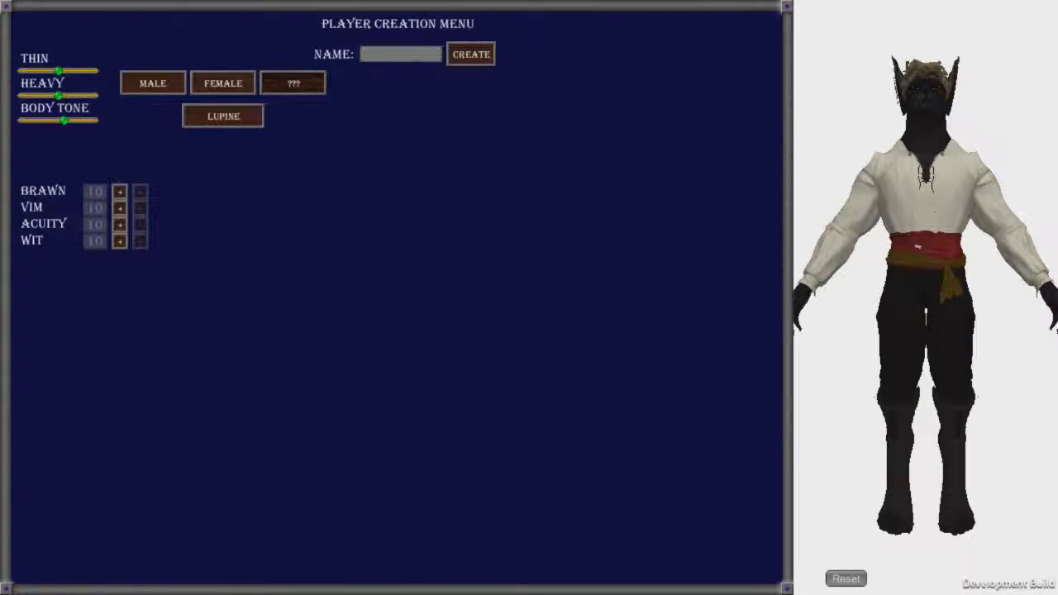
click(222, 115)
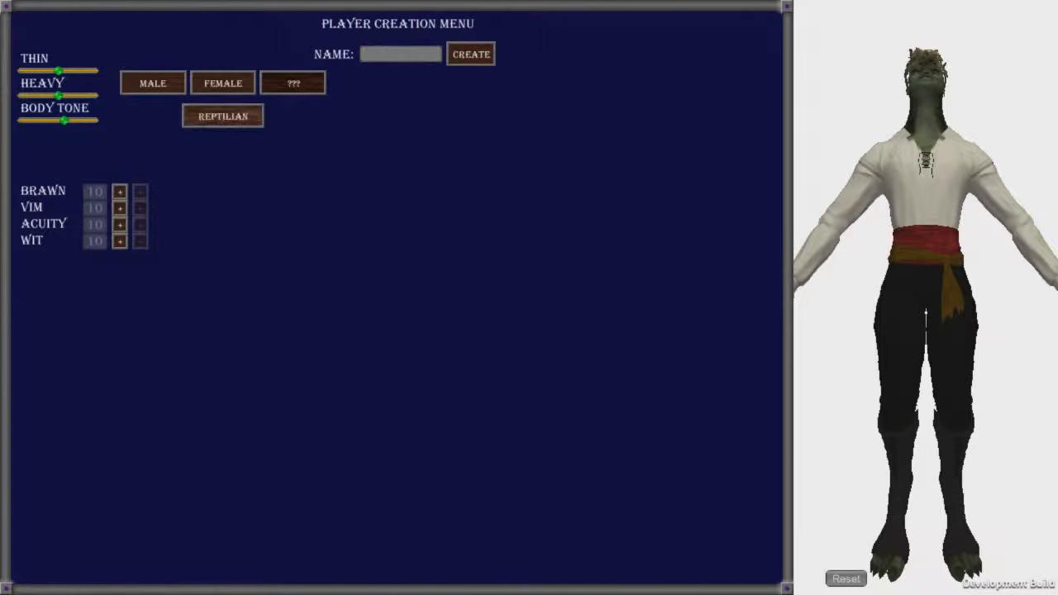
click(222, 116)
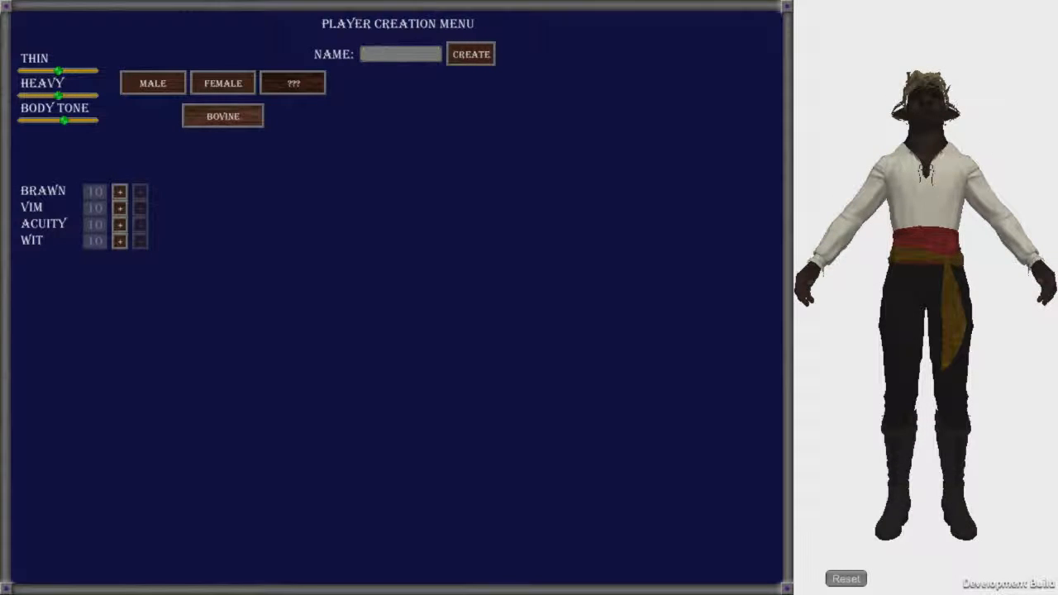
click(221, 116)
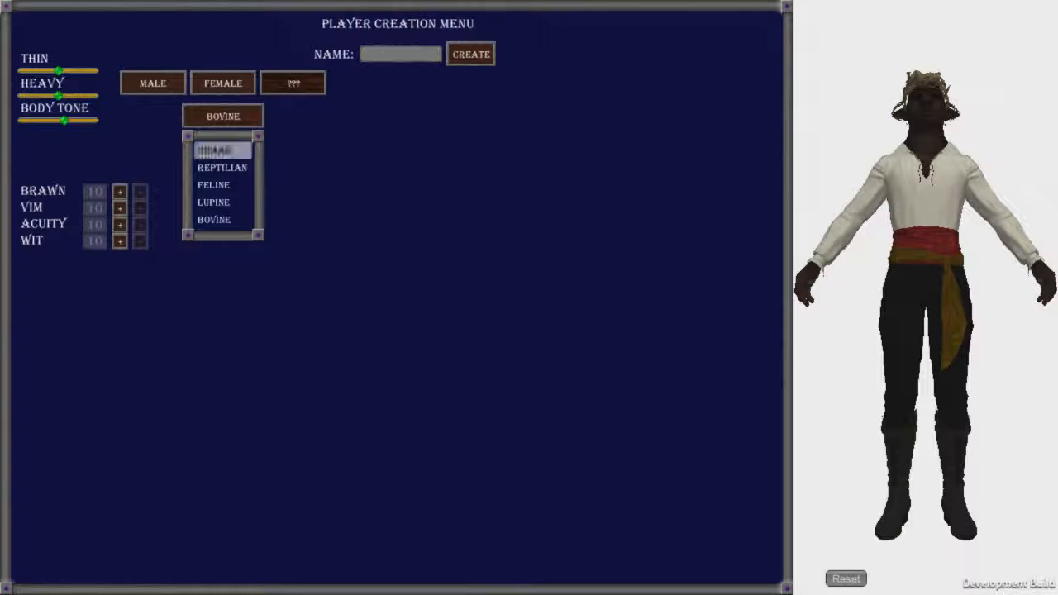
click(213, 185)
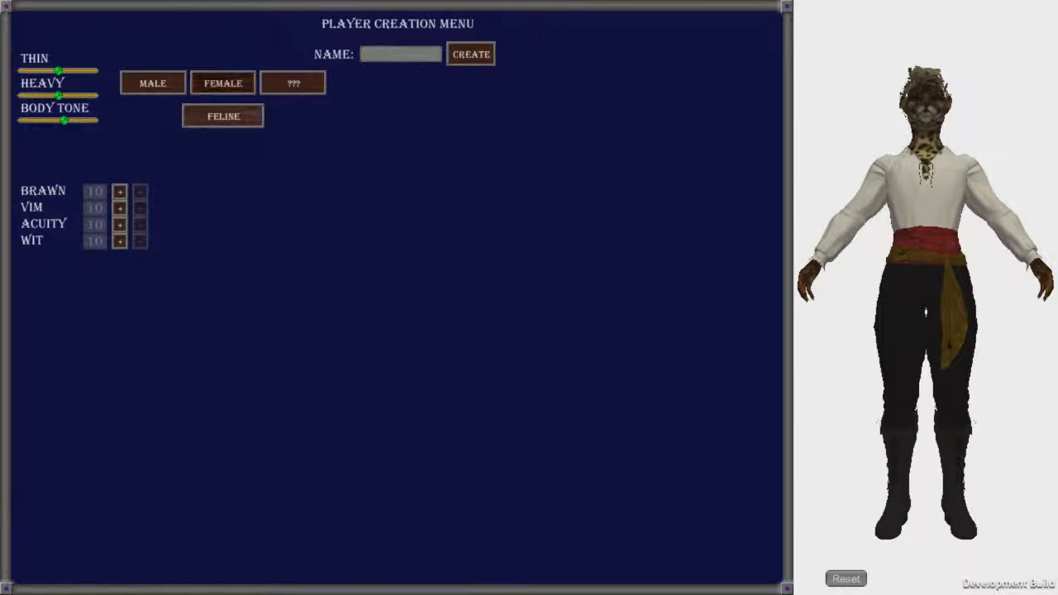
click(222, 116)
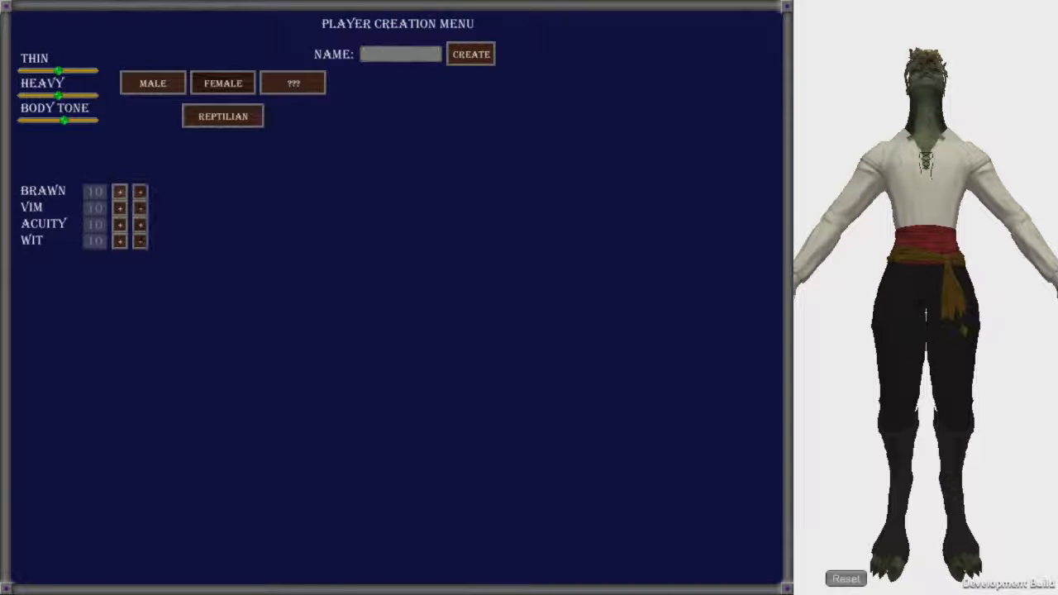
Step: Raise Brawn by five points
click(119, 192)
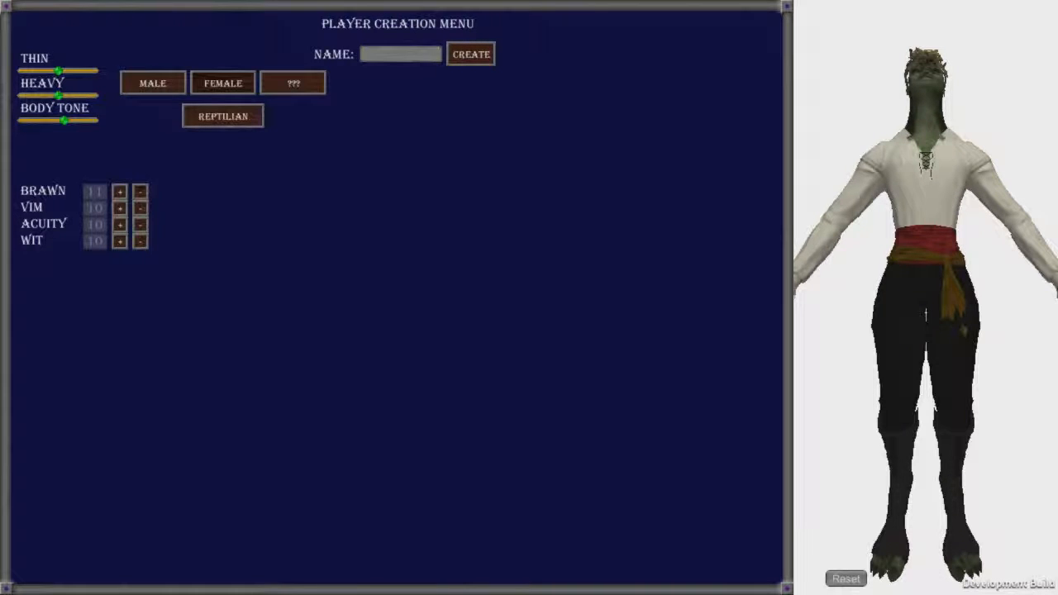
click(119, 192)
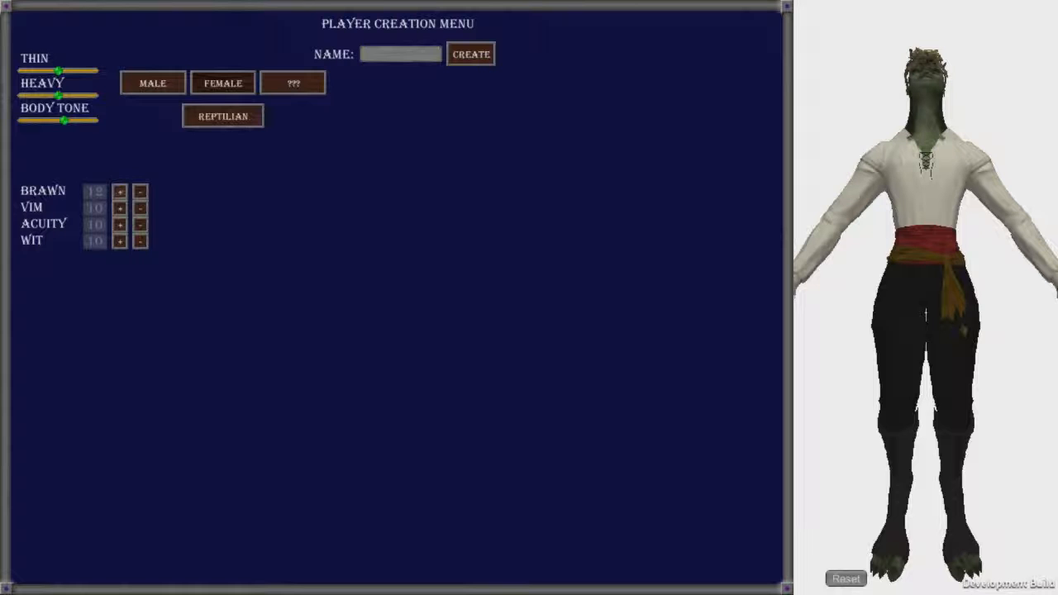
click(120, 192)
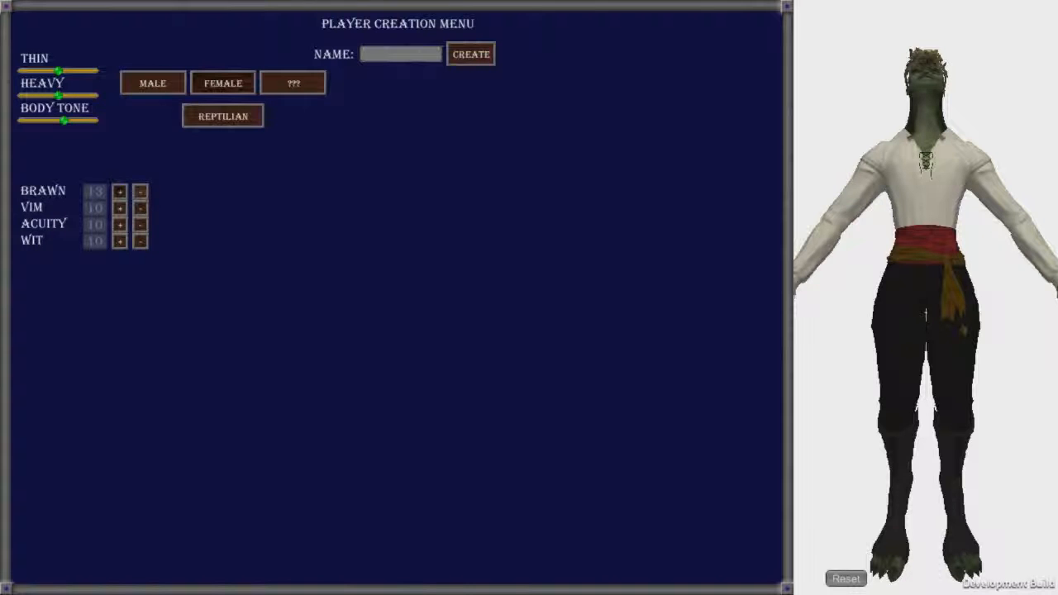
click(121, 192)
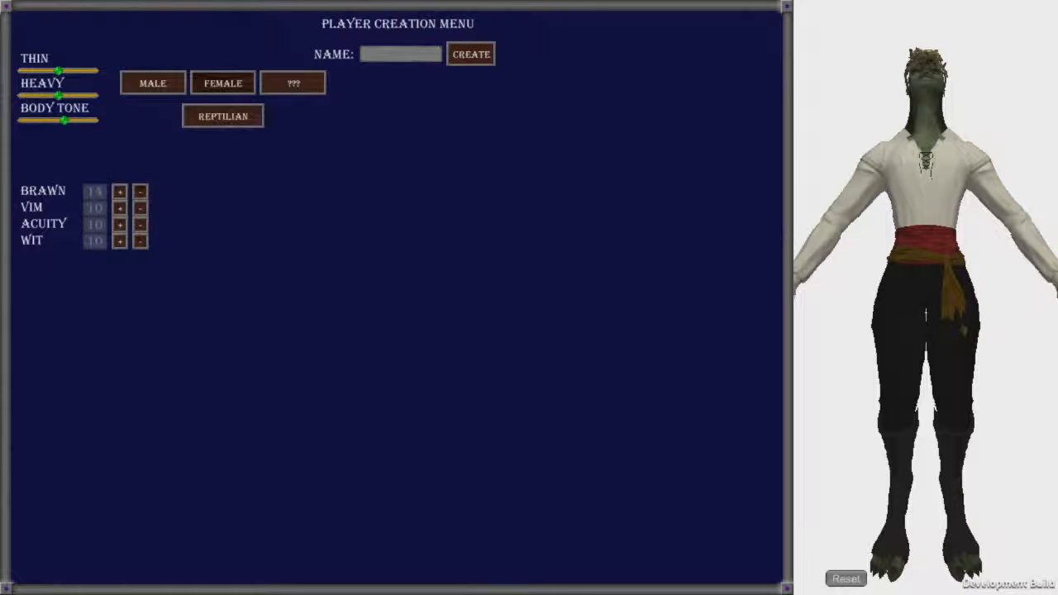
click(142, 191)
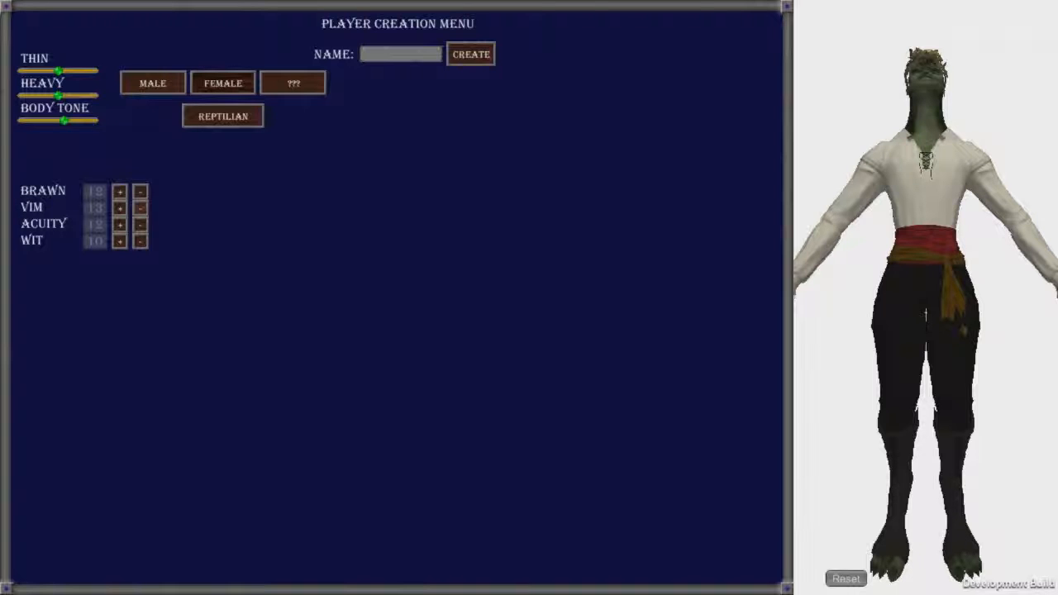
Step: Drain Wit, raise Acuity to 20, and add a couple of points to Vim
click(119, 225)
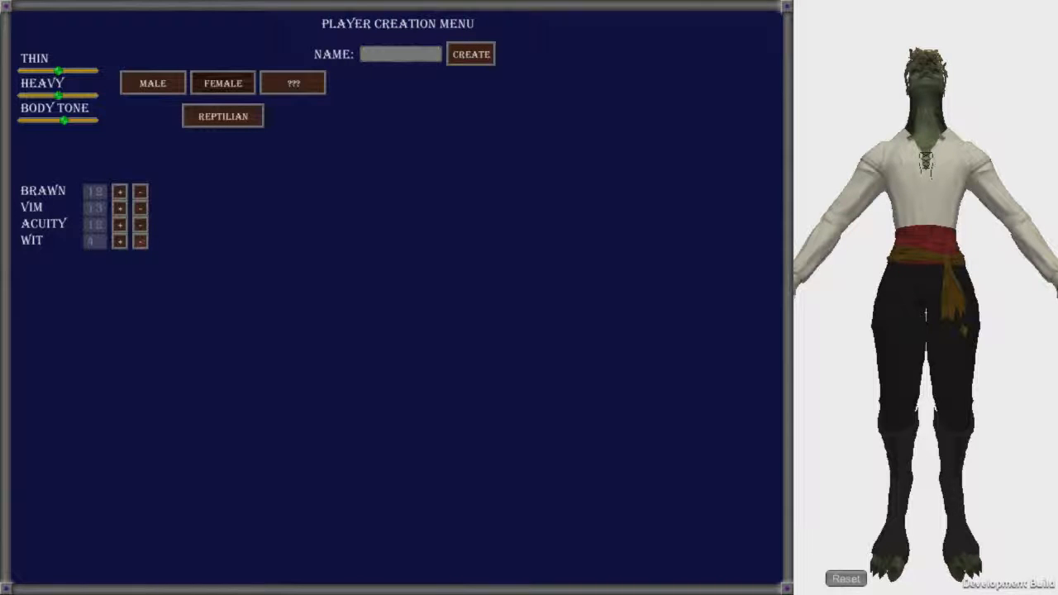
click(142, 241)
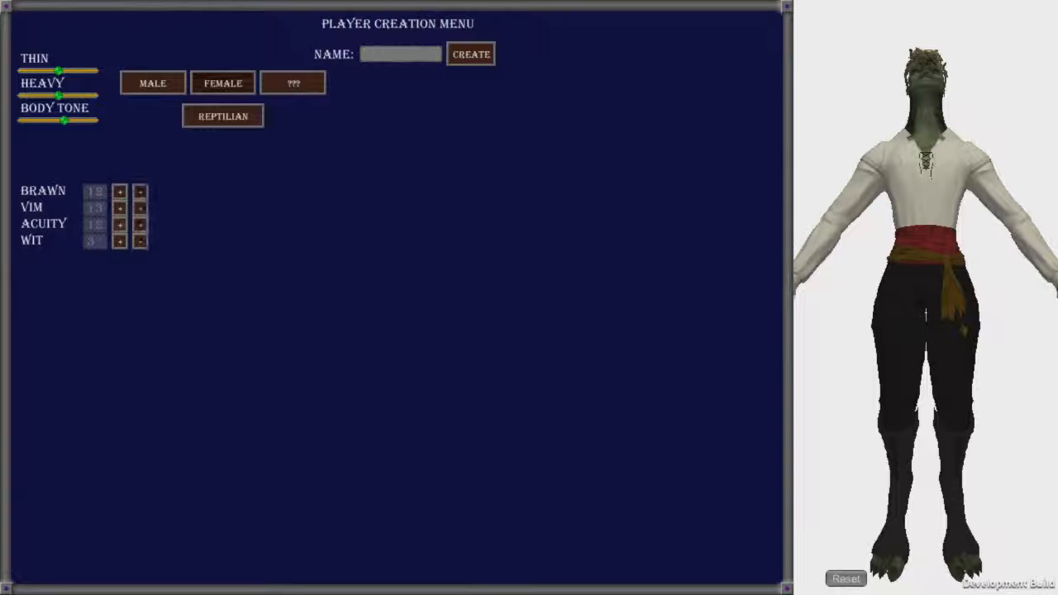
click(140, 241)
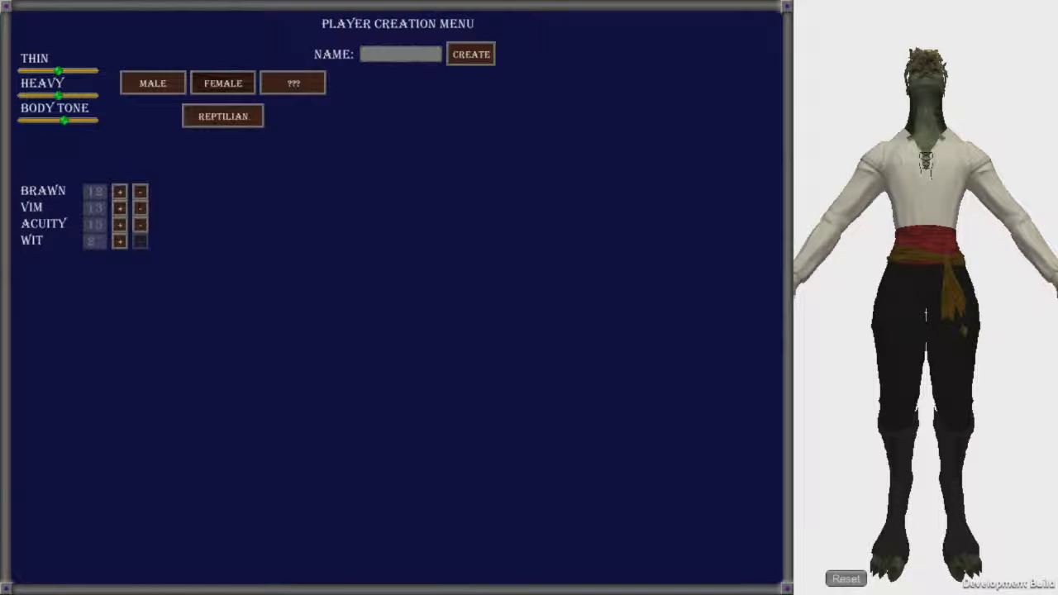
click(119, 209)
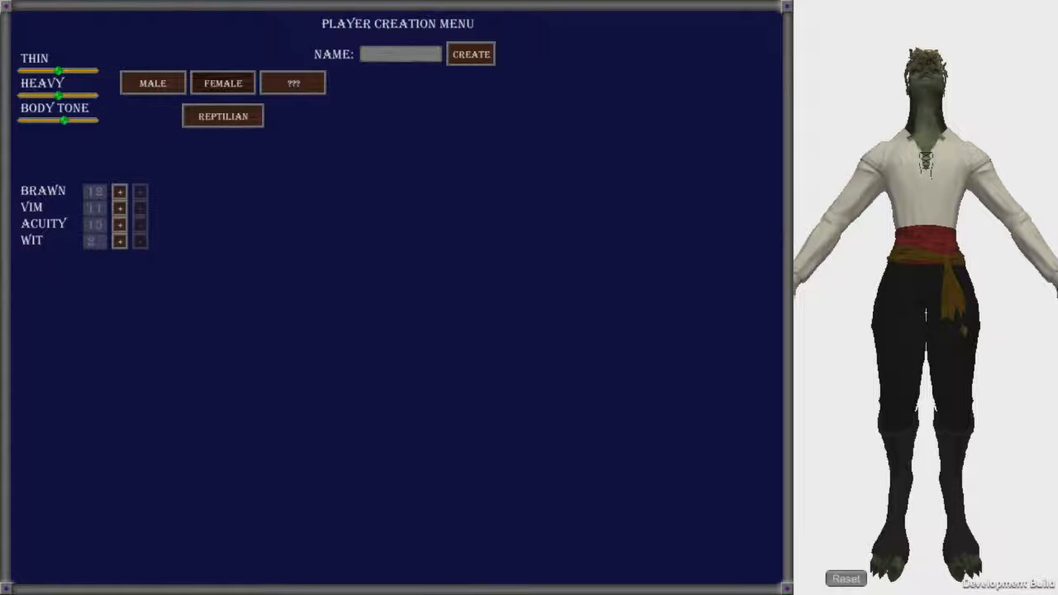
click(119, 224)
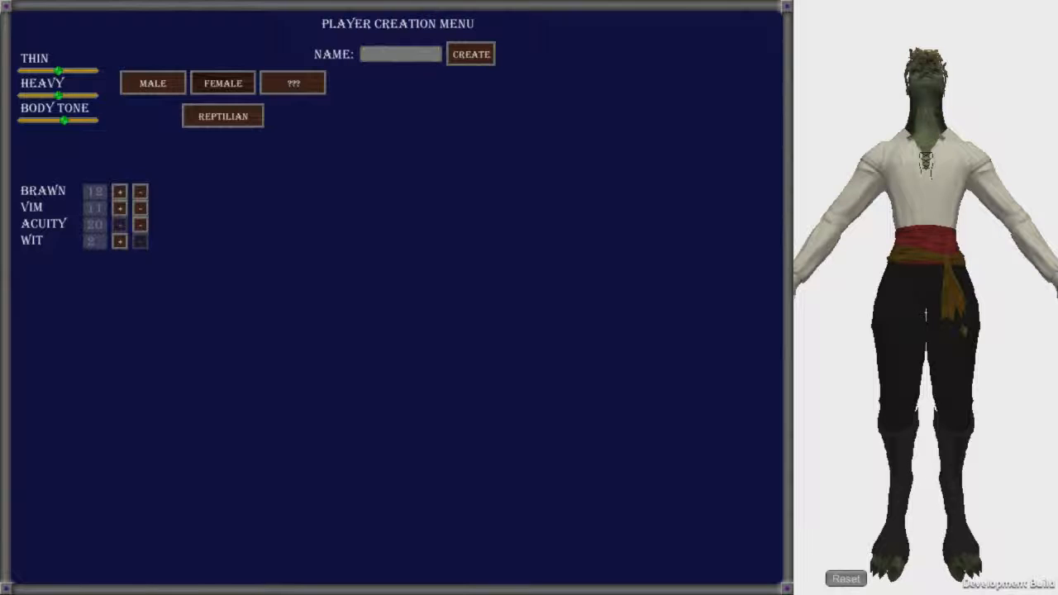
click(119, 208)
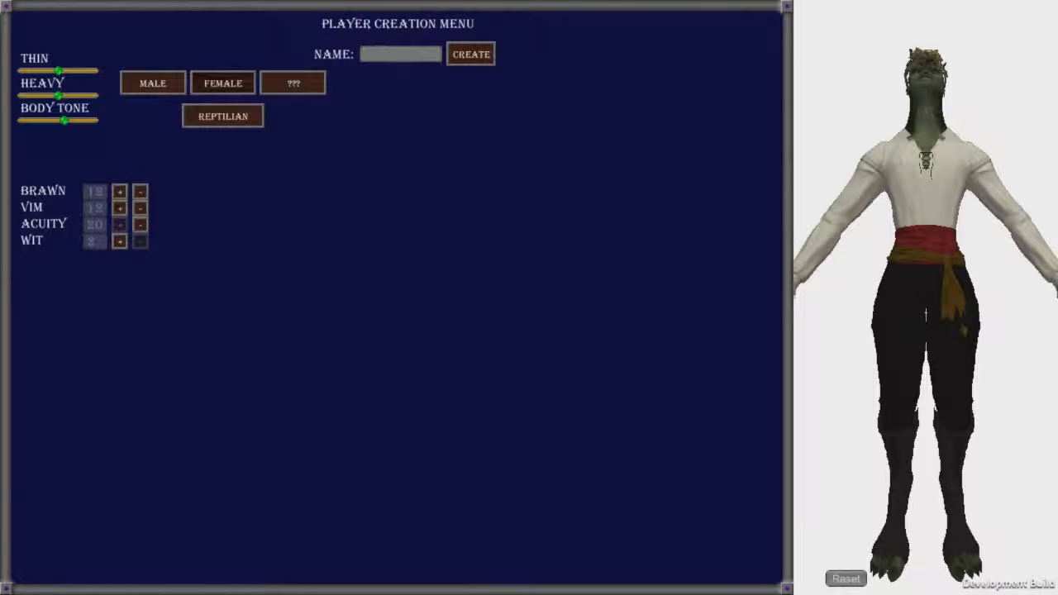
click(119, 209)
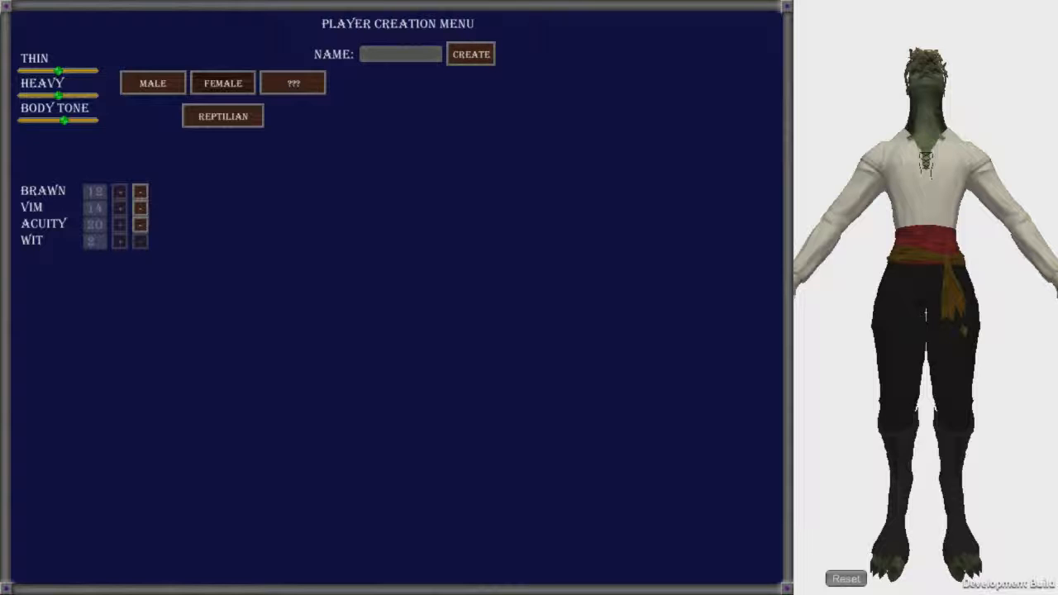
Step: Enter the character name STEVE, correcting a typo along the way
text(SETE)
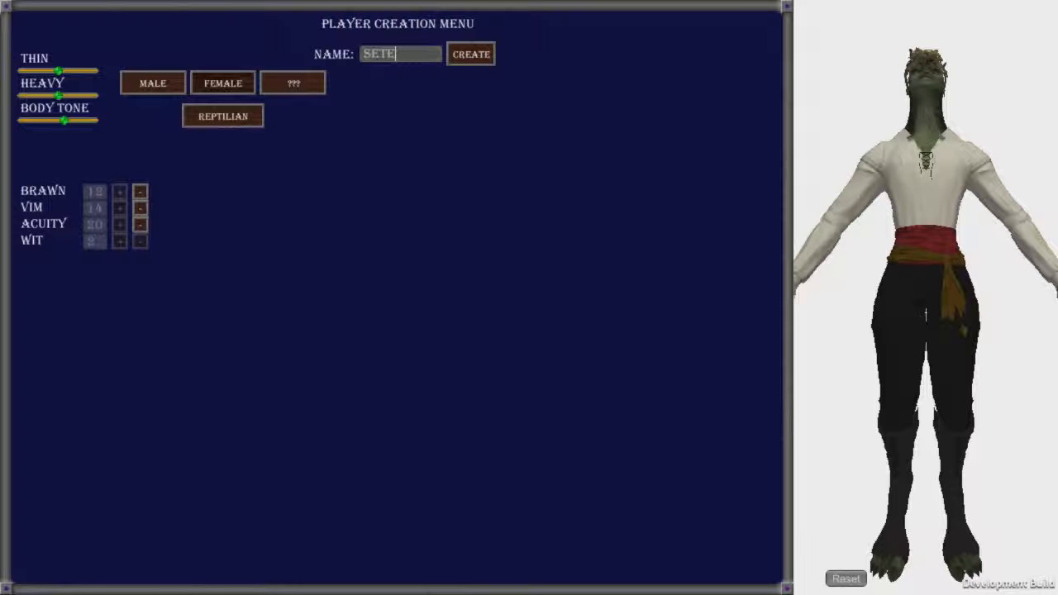
key(Backspace)
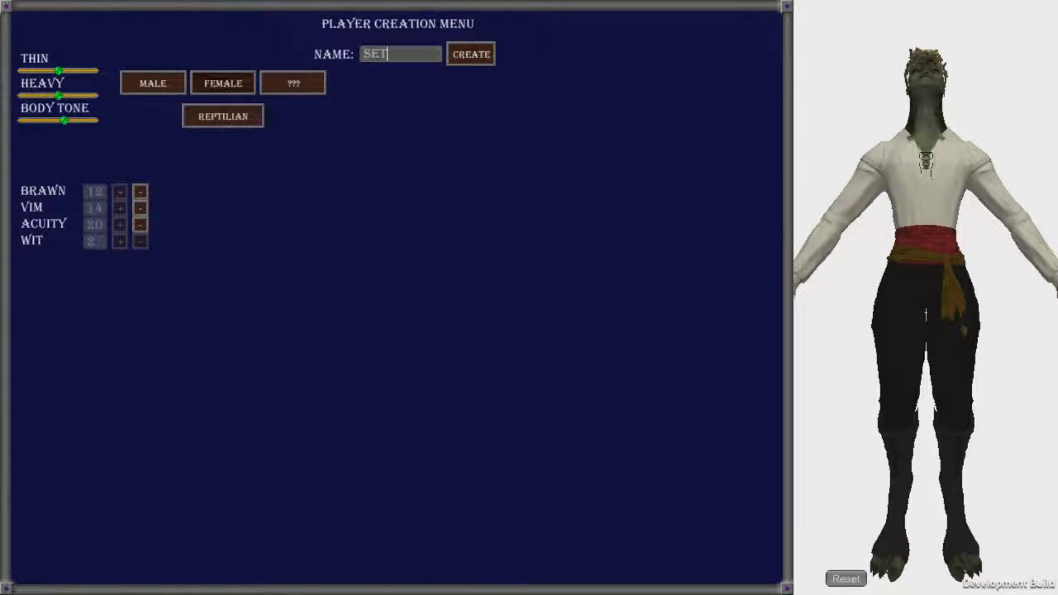
text(VE)
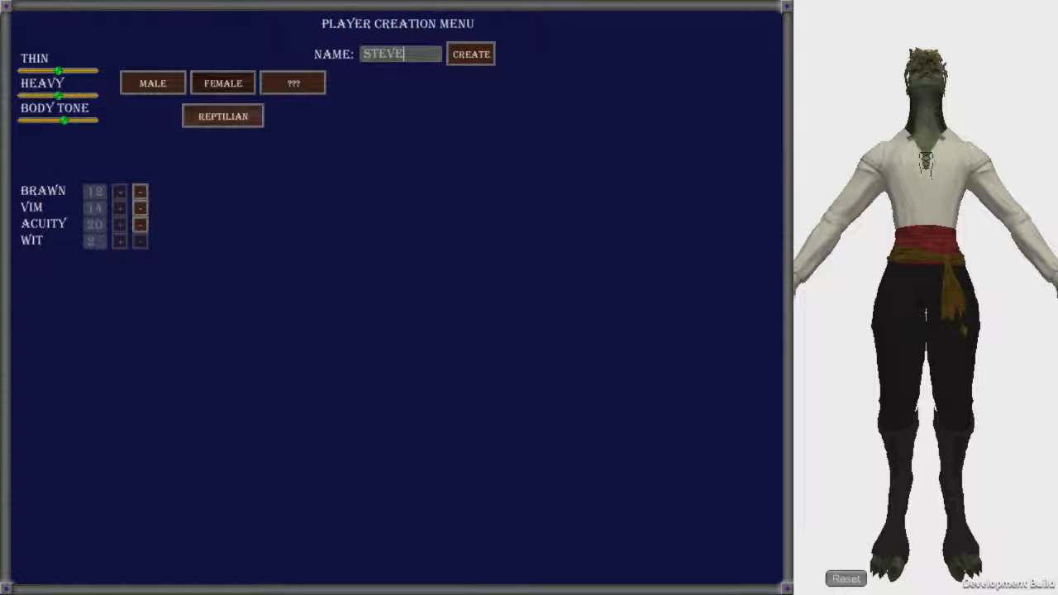
Step: Make Steve a Feline, create him and confirm in the Are You Shure dialog
click(222, 116)
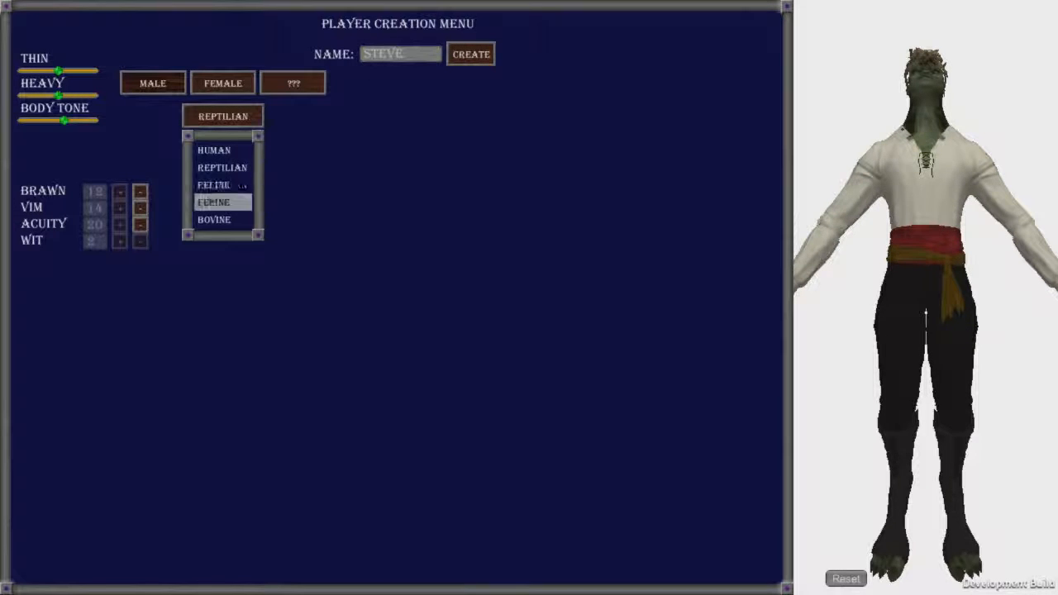
click(213, 202)
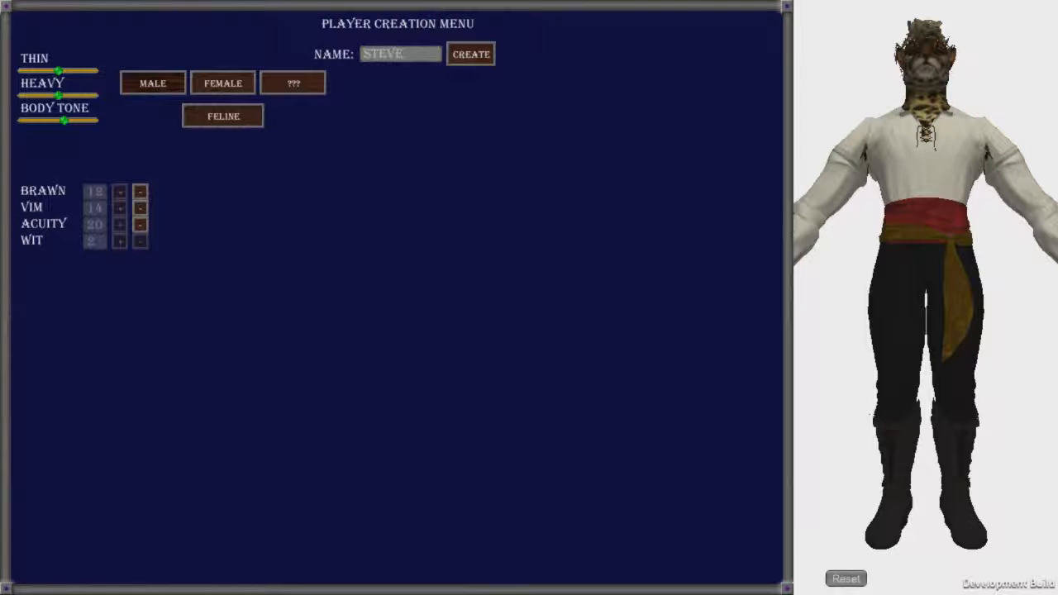
click(469, 53)
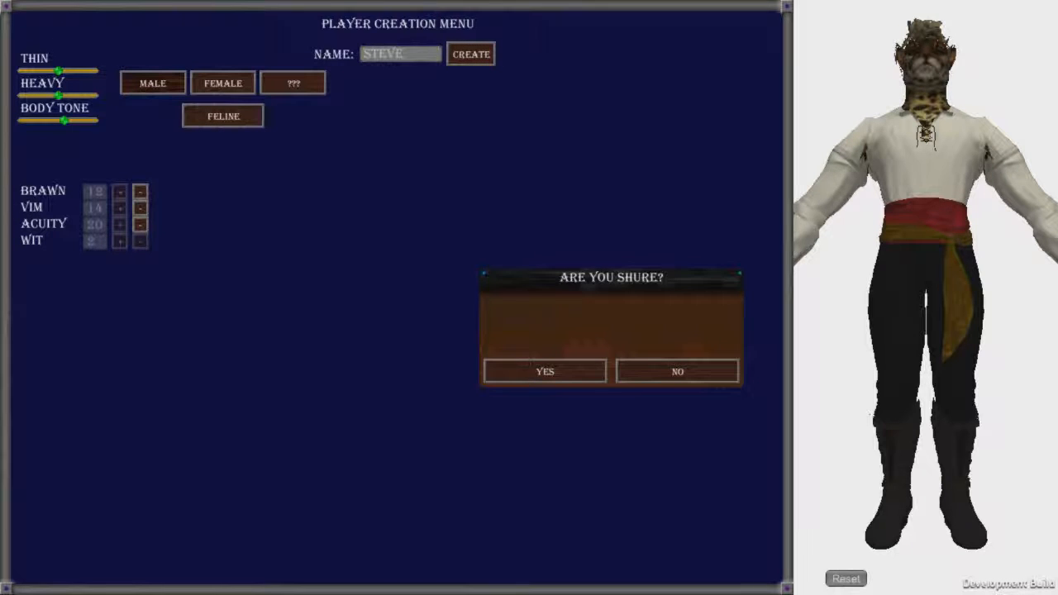
click(545, 370)
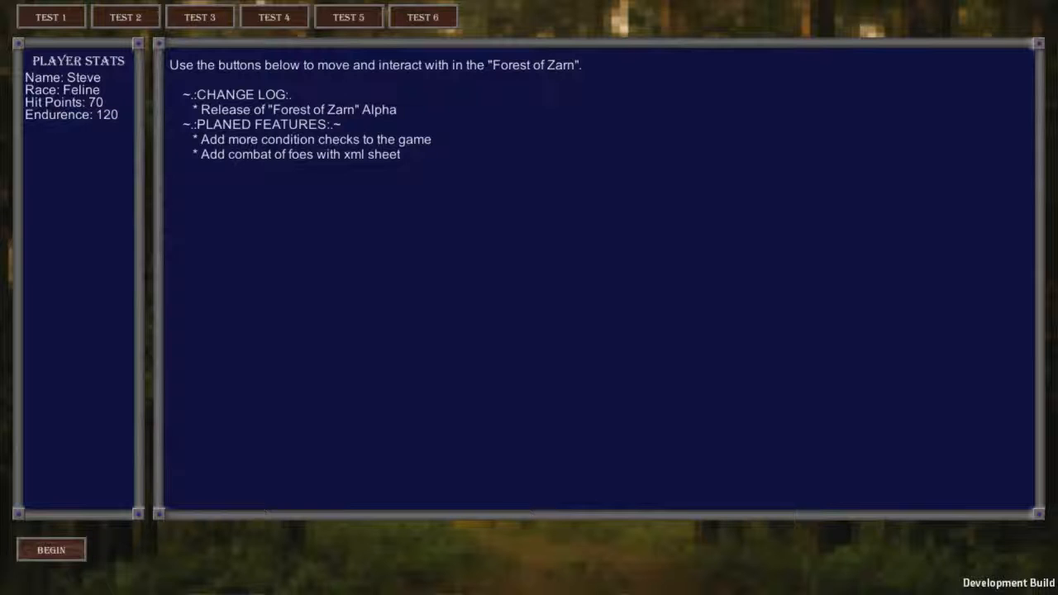
Step: Begin the Forest of Zarn adventure, waking with paths in four directions
click(53, 548)
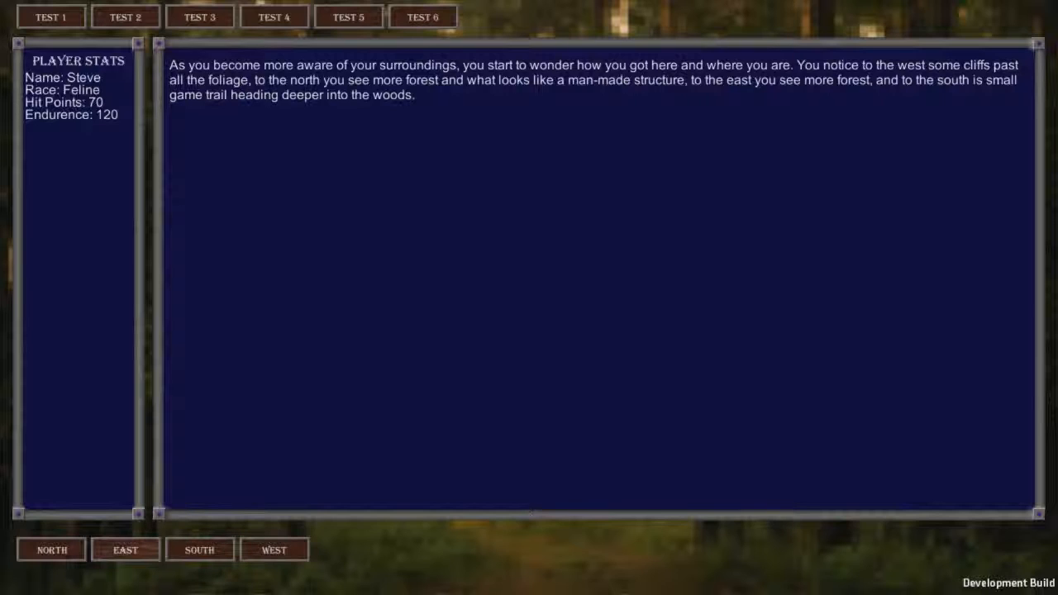
Step: Travel through the thick forest to the dim purple glade with torches and a structure
click(53, 551)
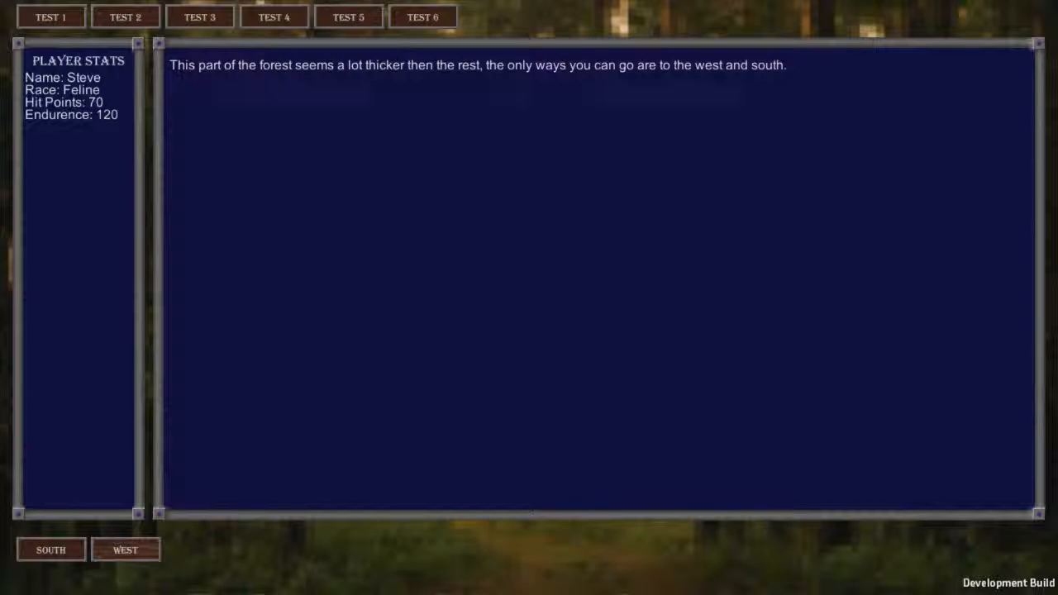
click(125, 549)
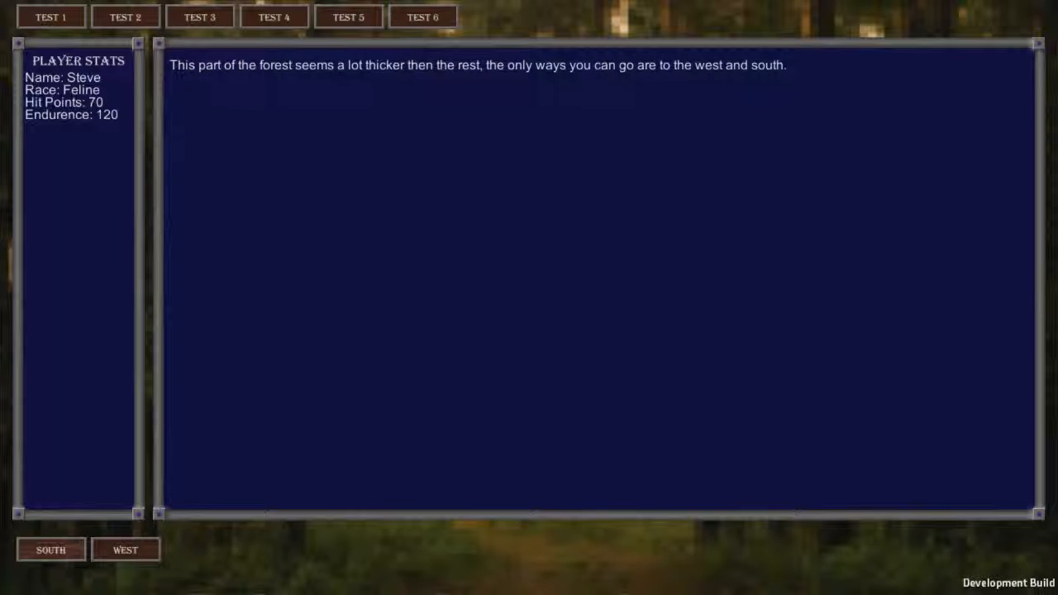
click(126, 549)
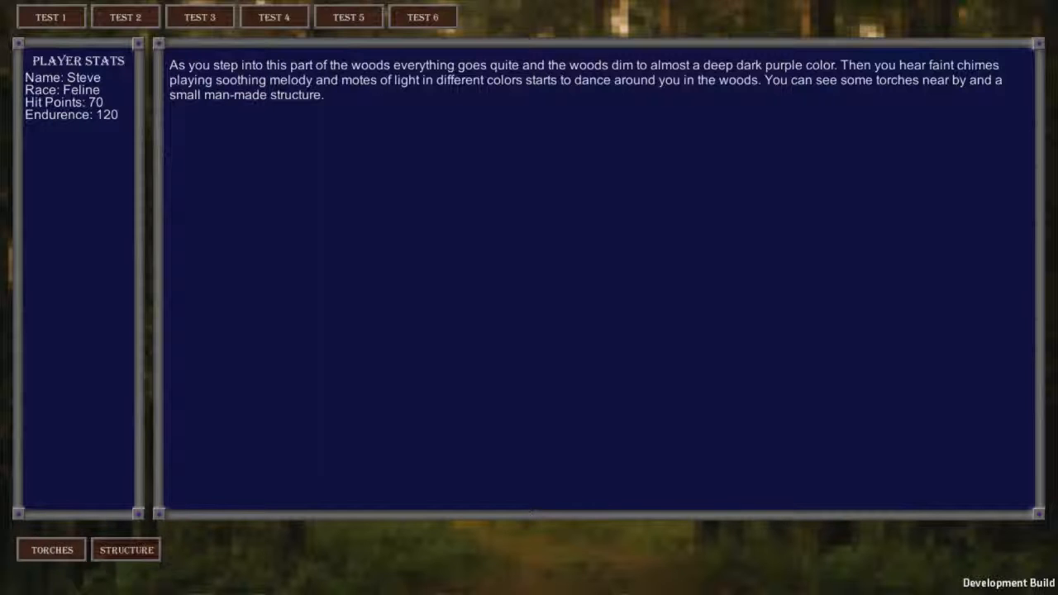
Step: Move on to the clearing beside the rusting, run-down cabin
click(126, 549)
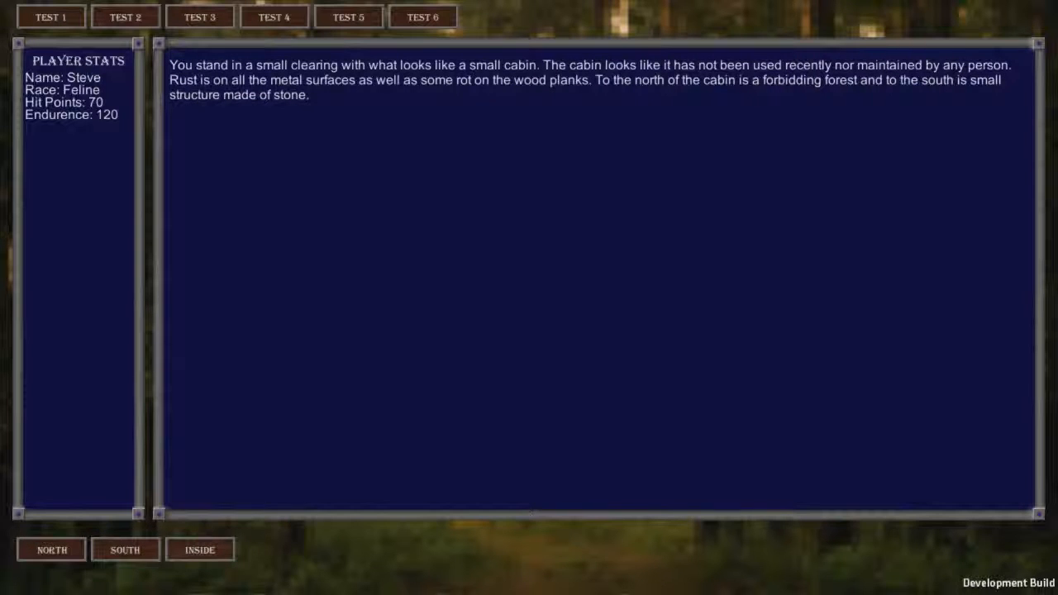
Step: Enter the run-down cabin and try its chest, finding it padlocked
click(200, 549)
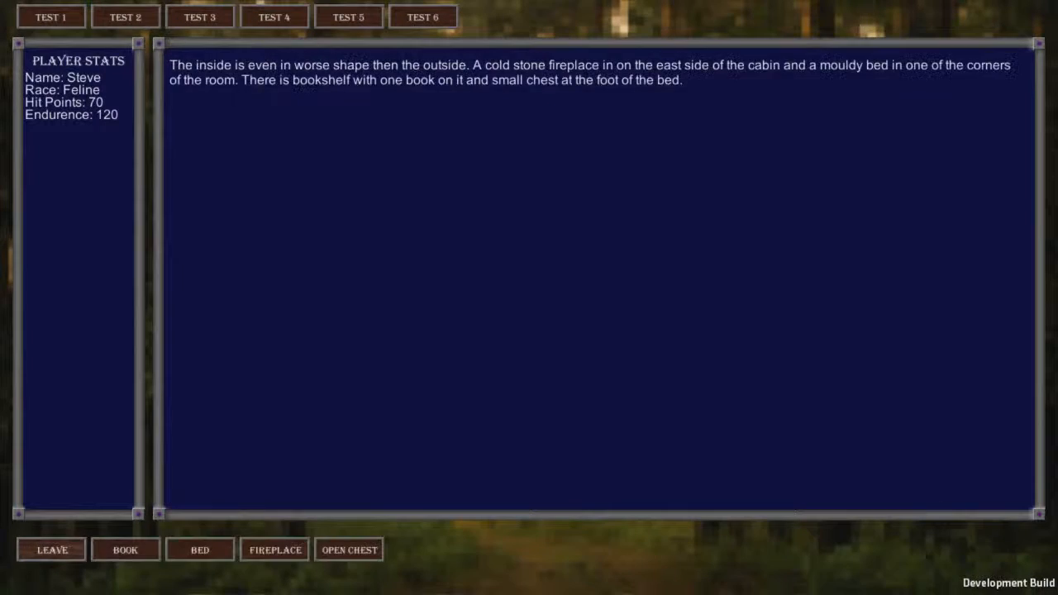
click(200, 549)
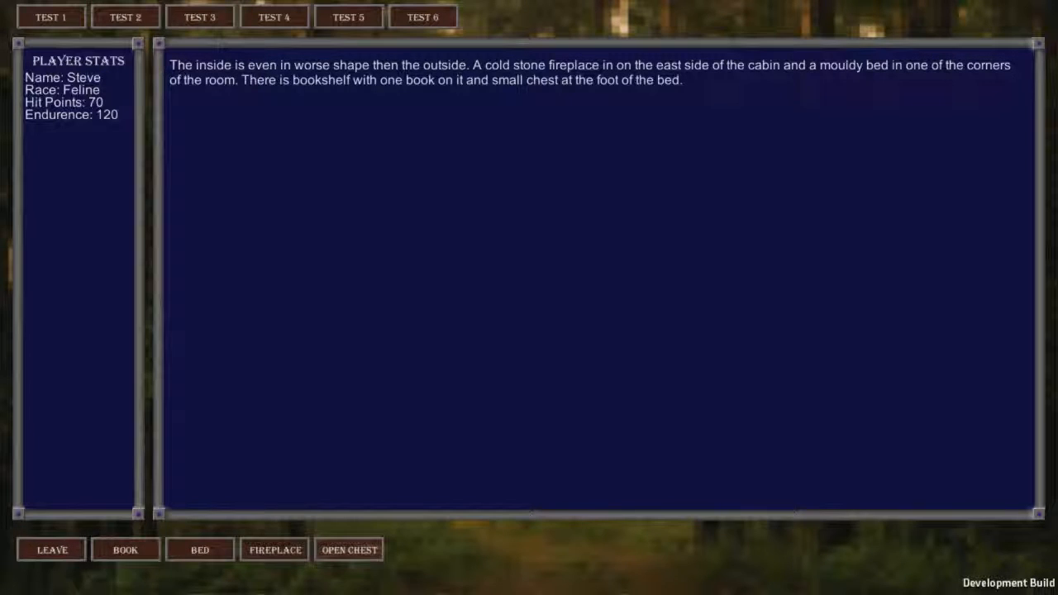
click(354, 549)
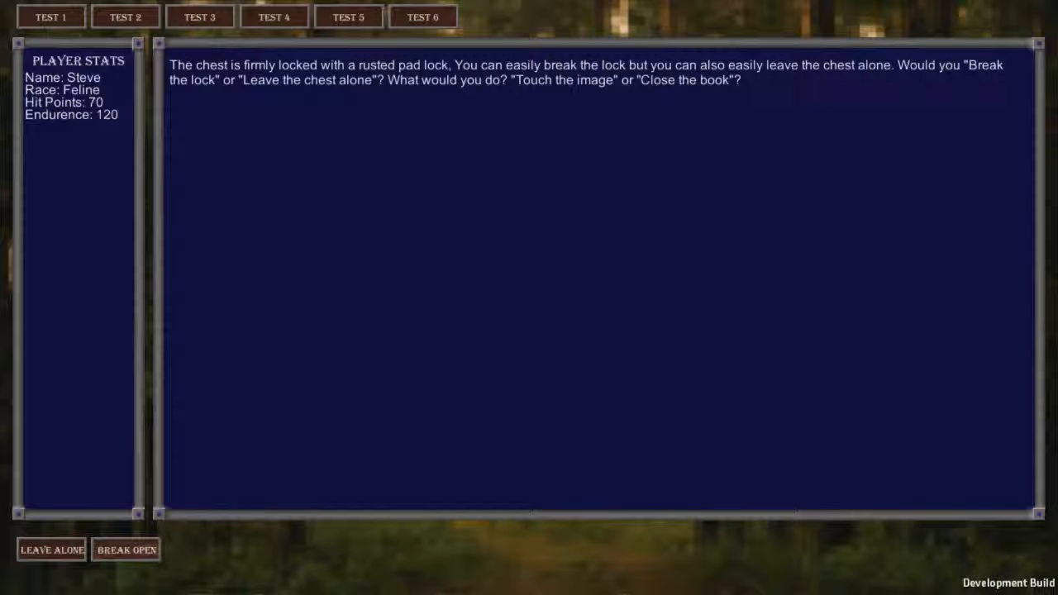
Step: Break the chest's lock, die to its fiery trap, and restart at the Forest of Zarn
click(126, 548)
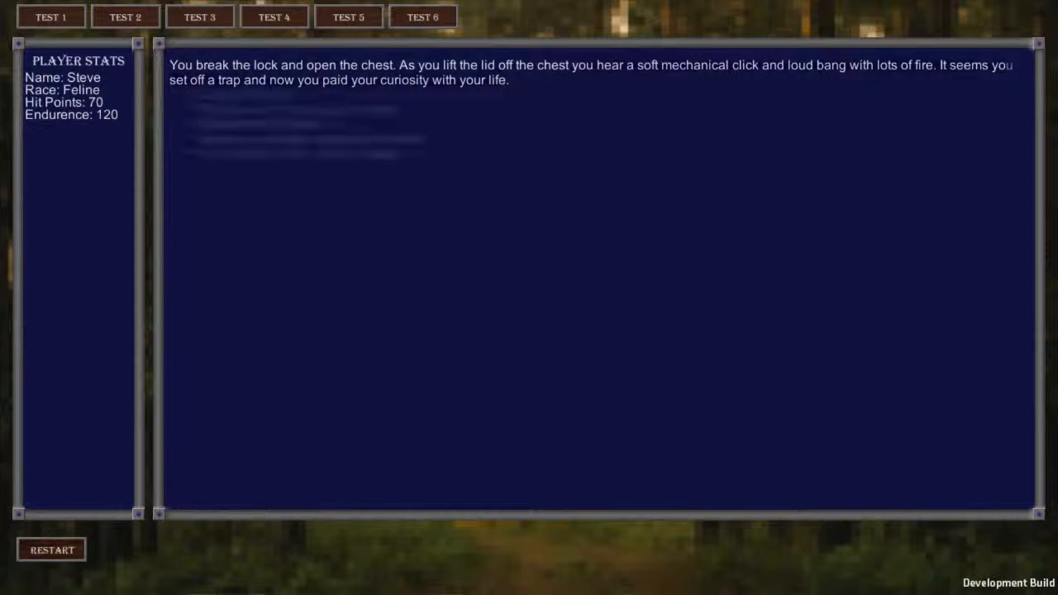
click(50, 549)
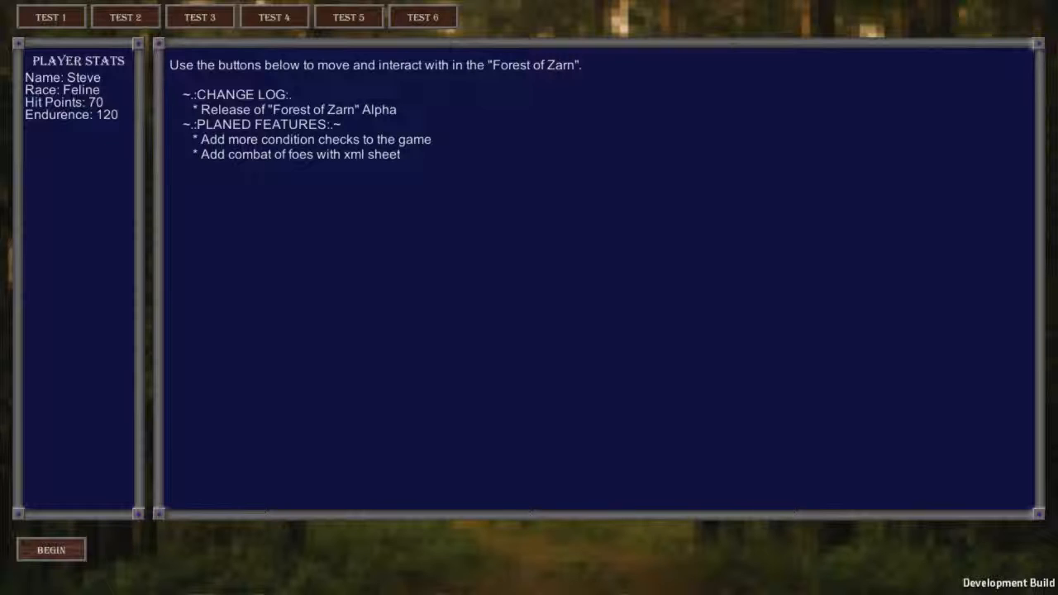